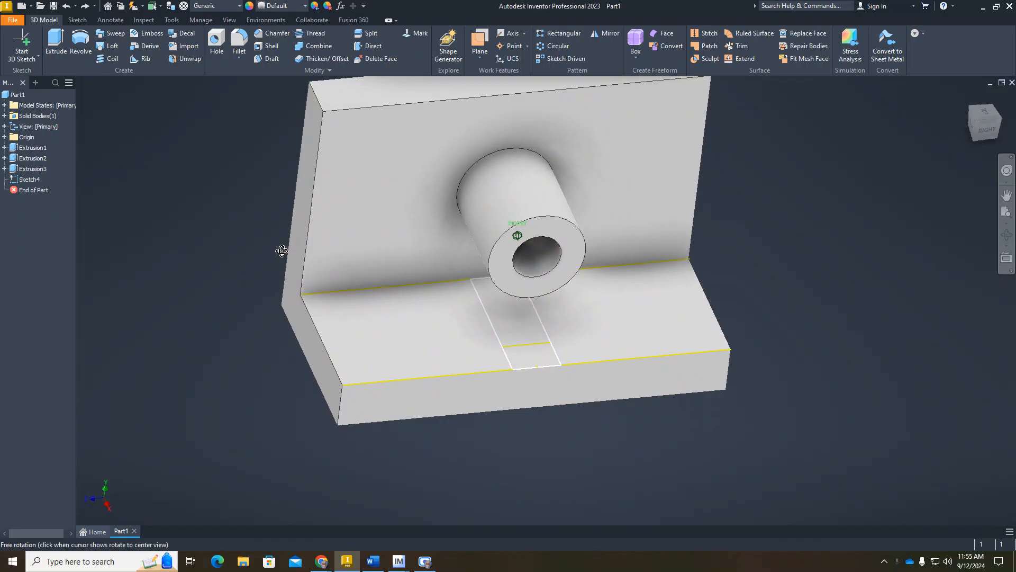
Step: Start a new 3D sketch on the model and bring up Project Curve to Surface
left_click_drag(282, 249, 279, 213)
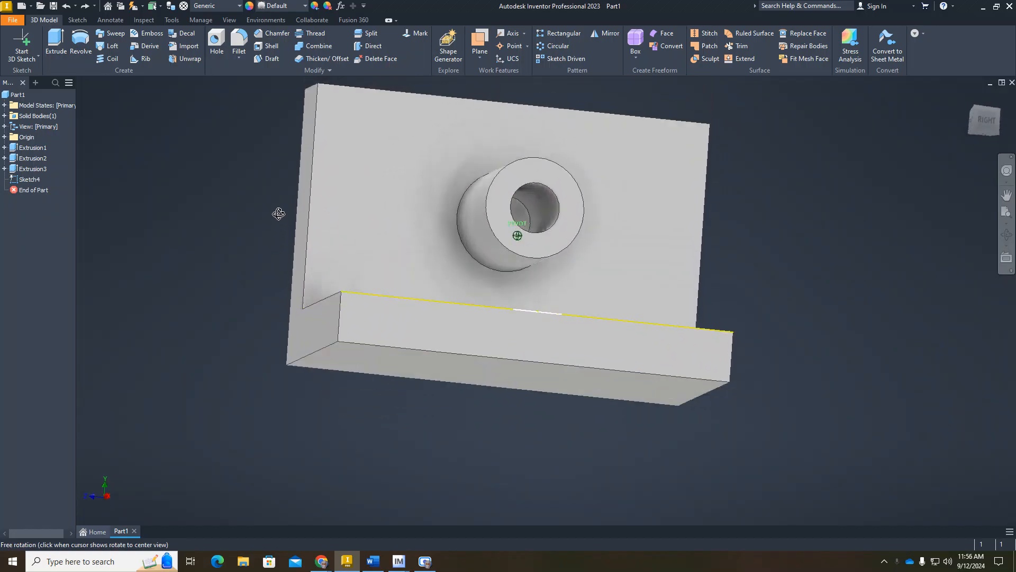
mouse_move(532, 239)
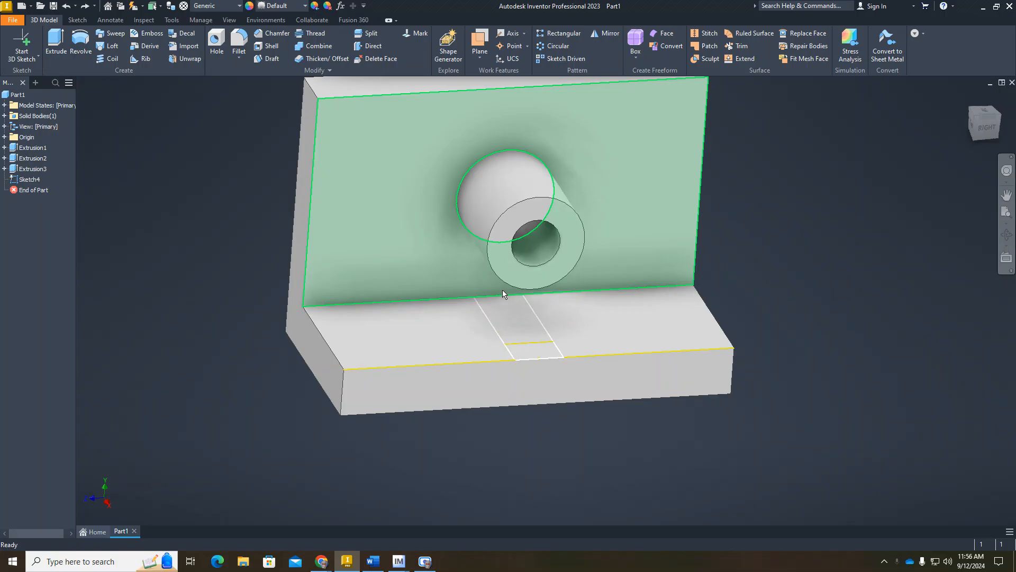
left_click(530, 334)
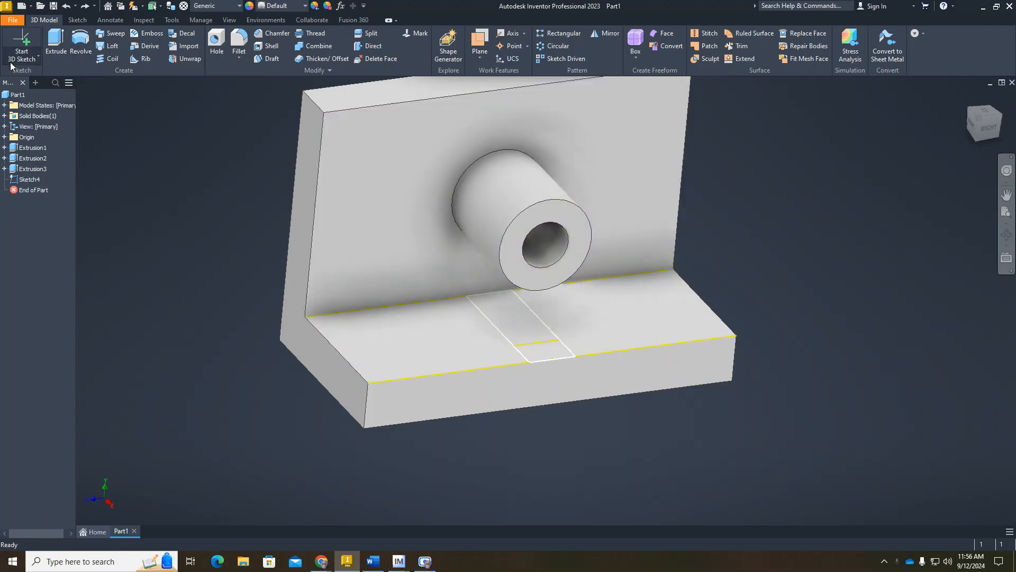
left_click(21, 44)
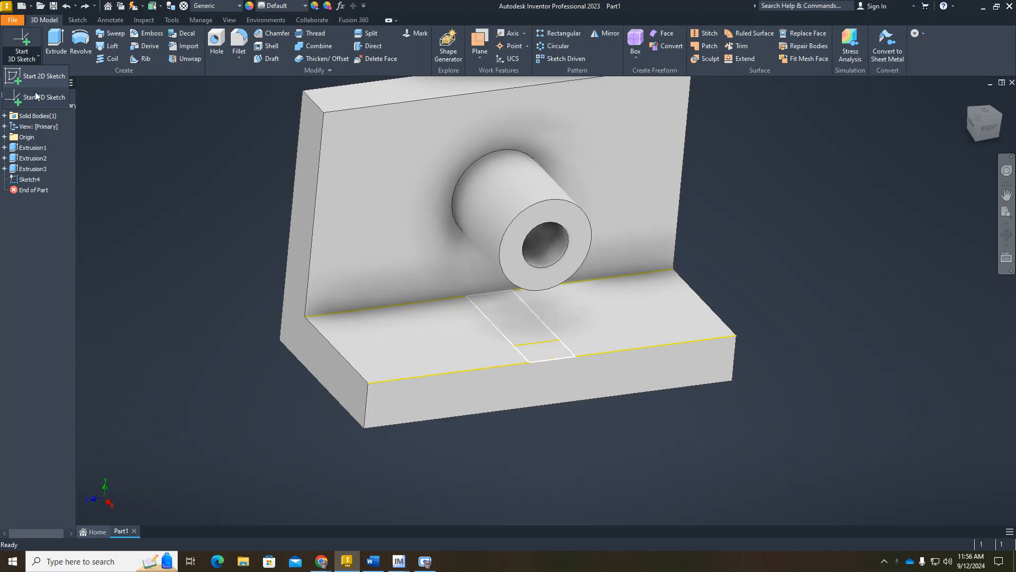
left_click(38, 96)
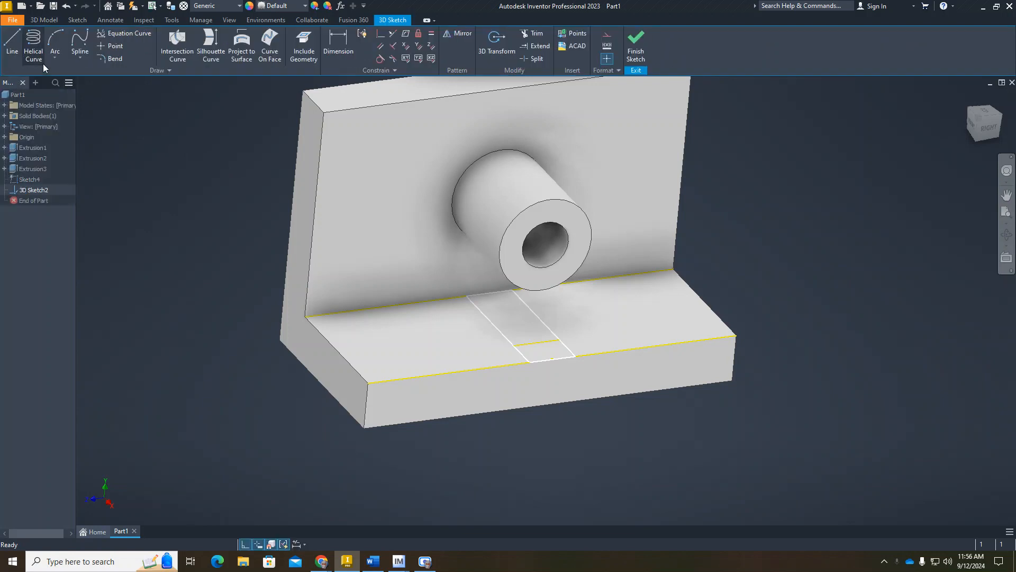
mouse_move(332, 86)
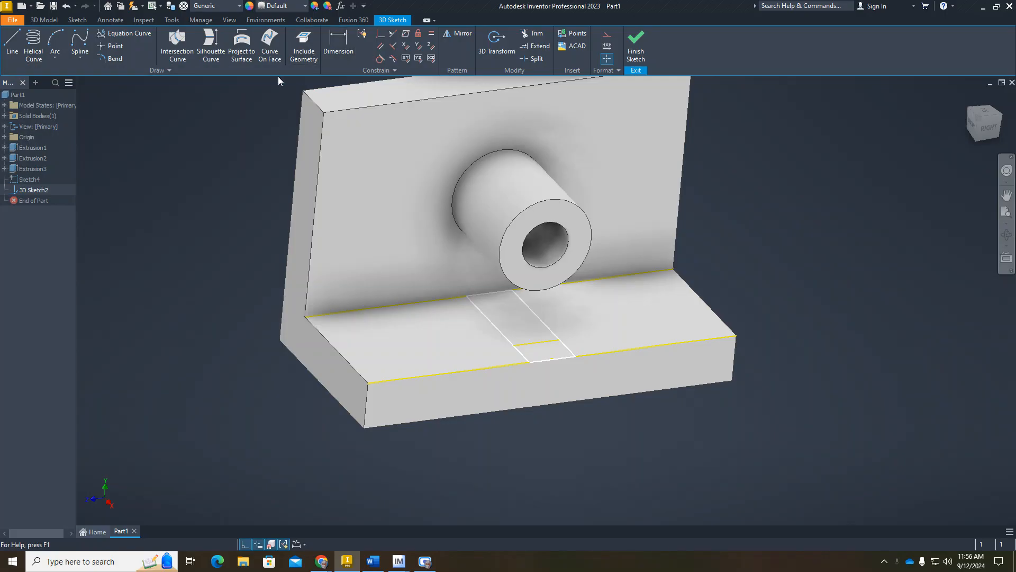
mouse_move(242, 45)
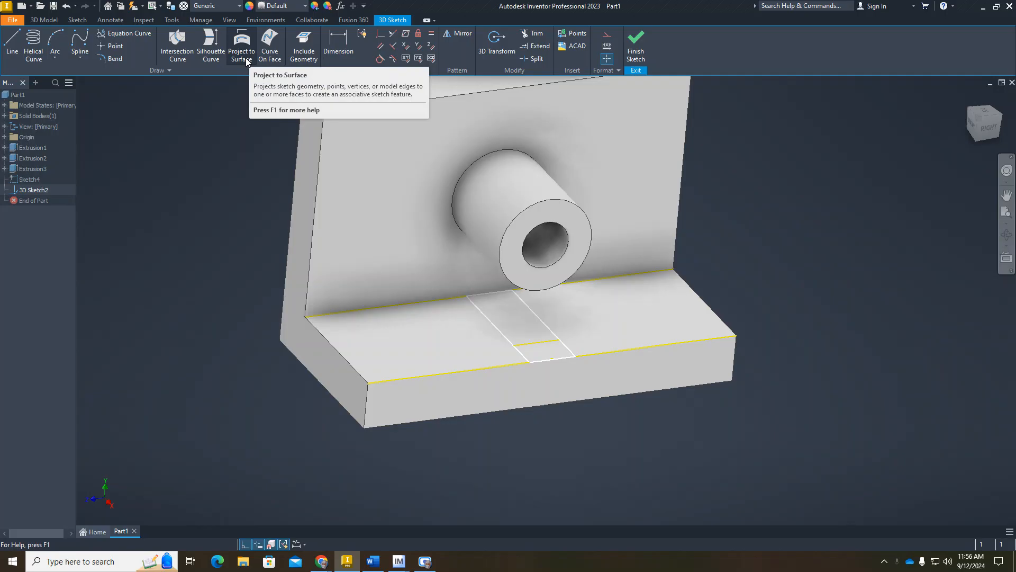
left_click(241, 44)
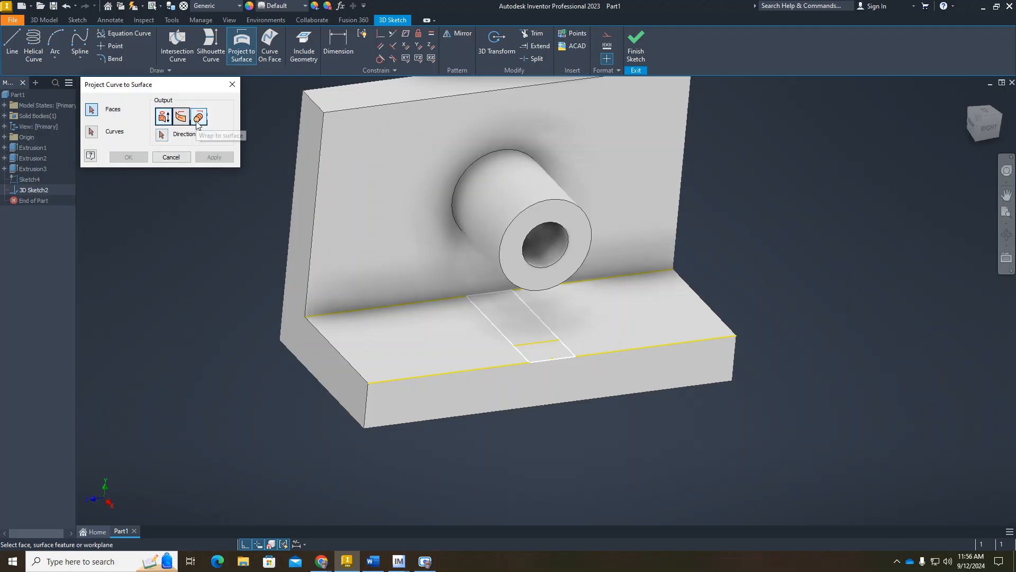
Step: Wrap the edge curve onto the cylinder's outer face and finish the 3D sketch
left_click(199, 117)
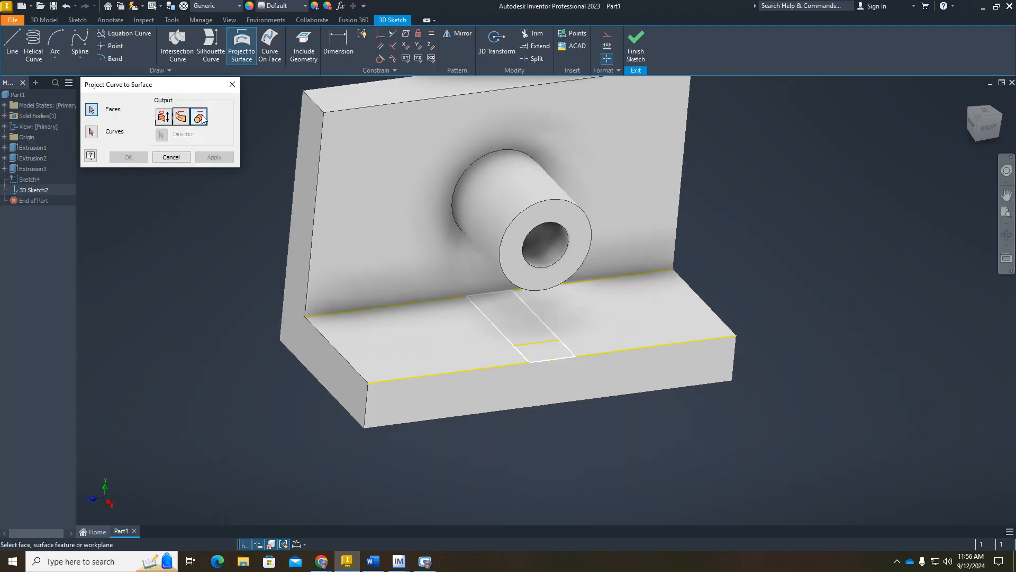
left_click_drag(518, 259, 551, 268)
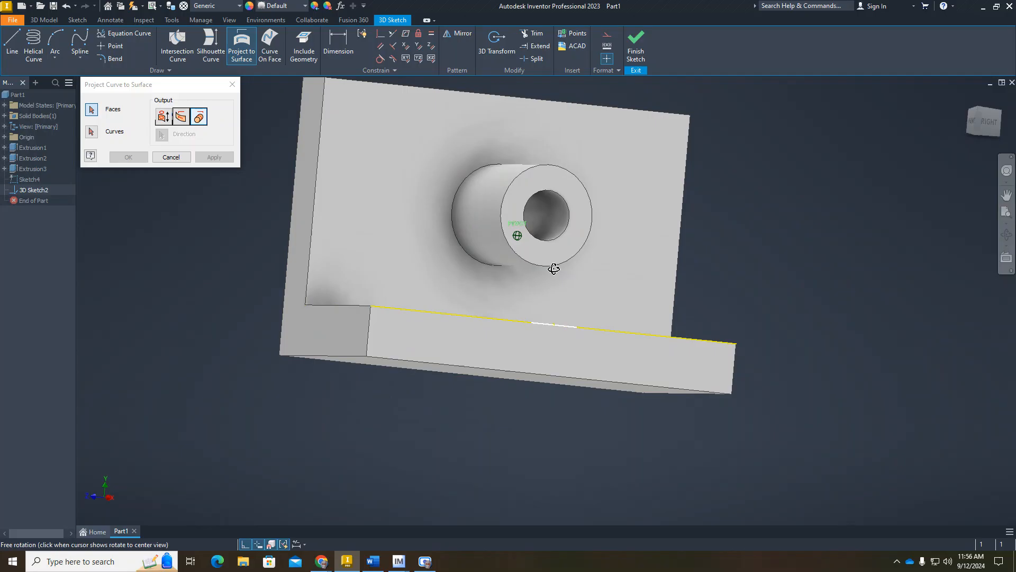
left_click(513, 263)
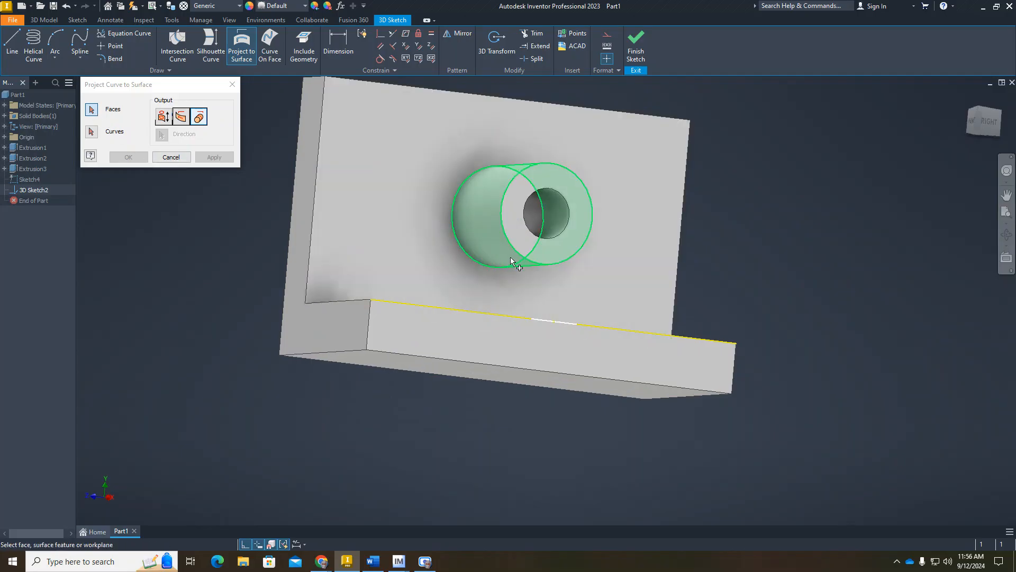
left_click(91, 132)
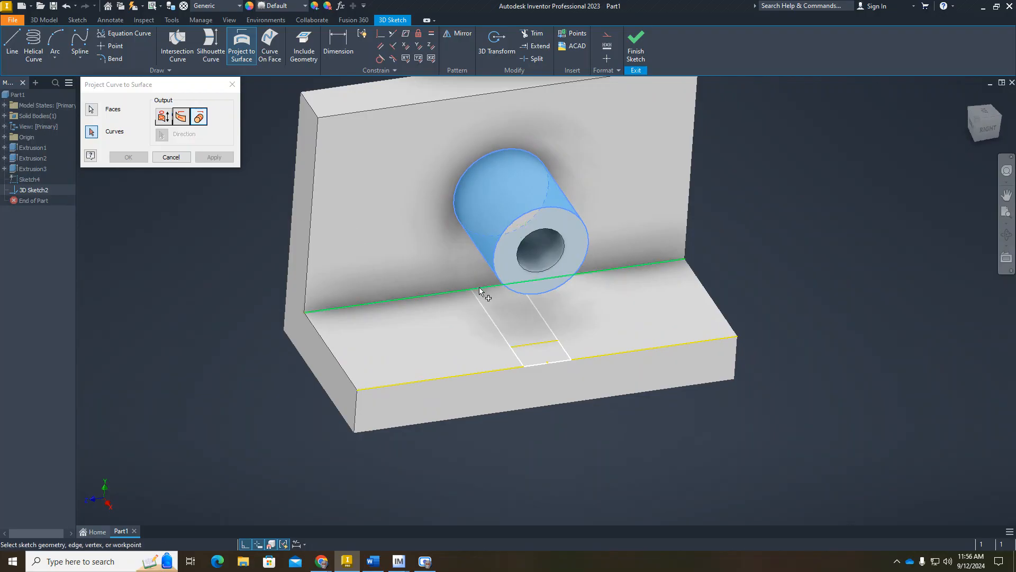
left_click(482, 297)
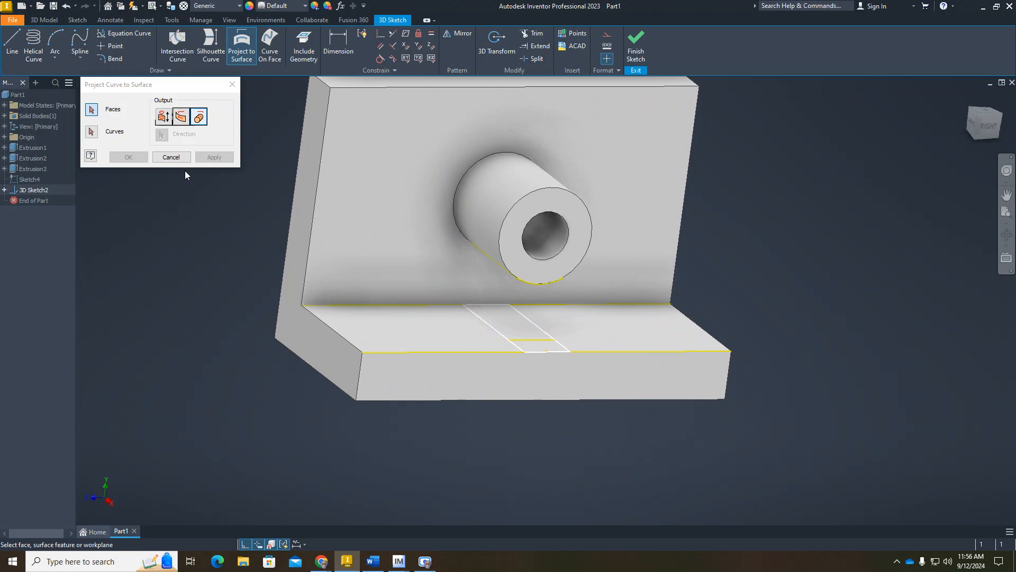
left_click(171, 157)
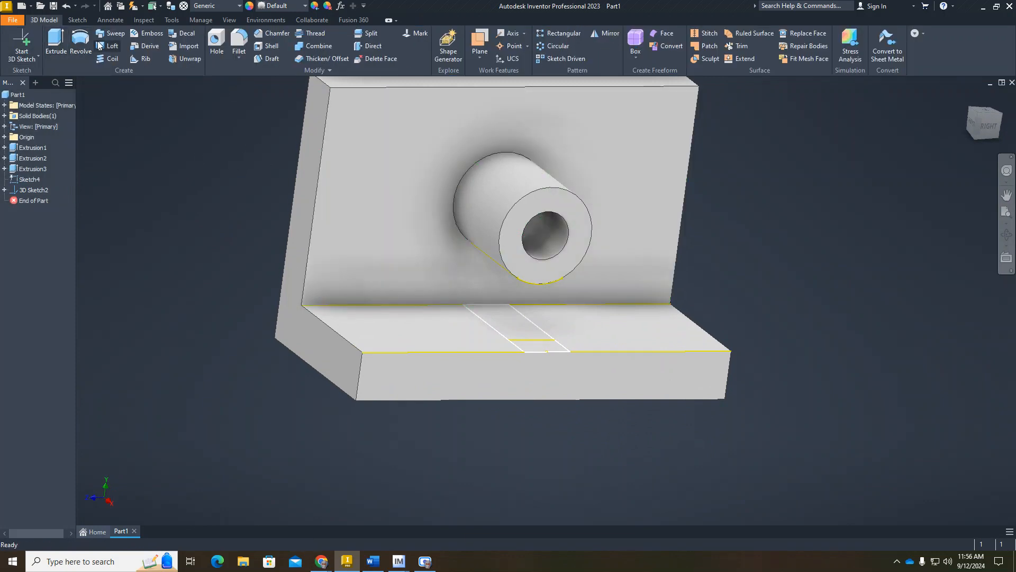
left_click(108, 46)
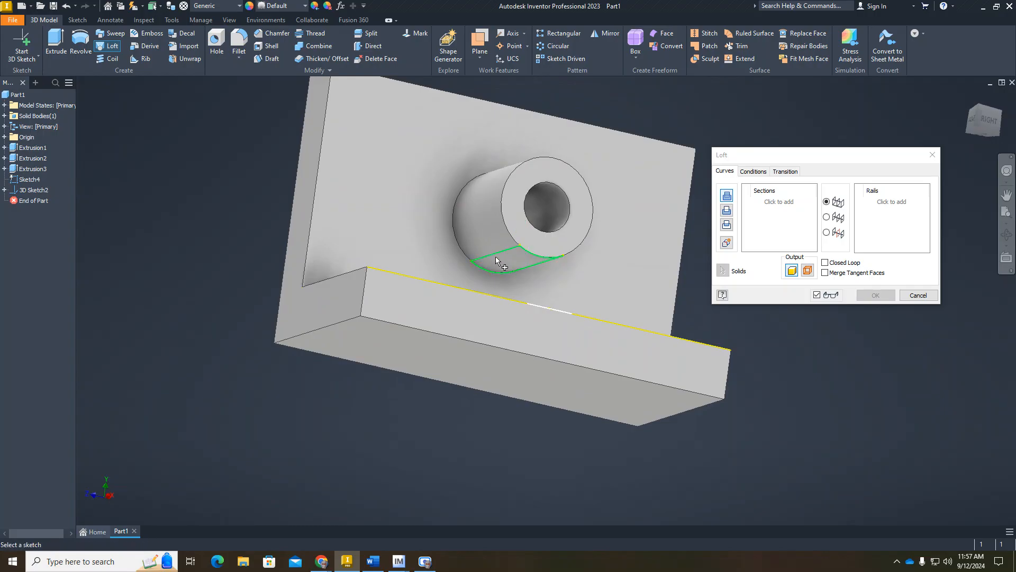
Step: Loft a solid web from 3D Sketch2's wrapped curve to the Sketch4 base rectangle
left_click(498, 260)
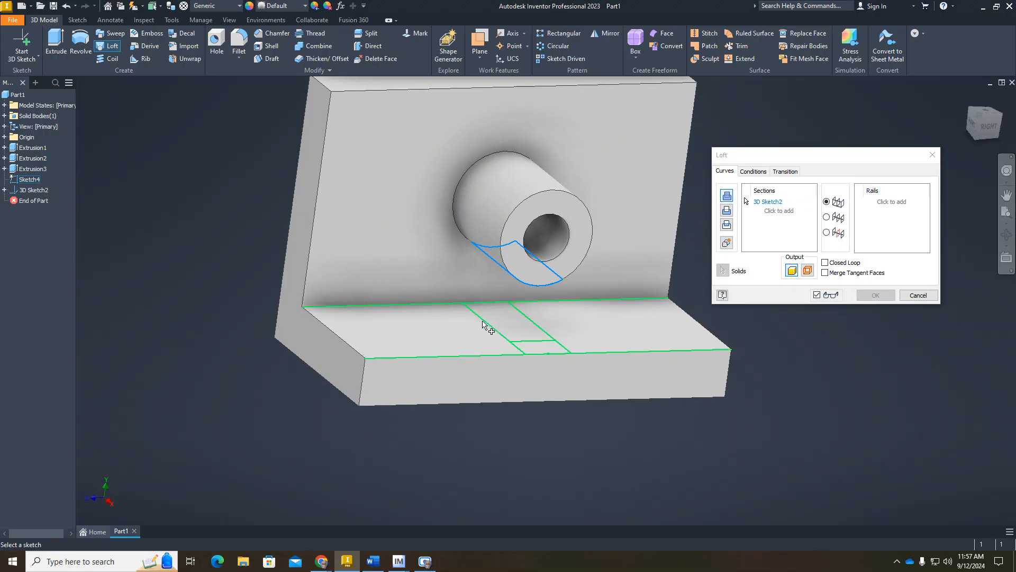
left_click(500, 331)
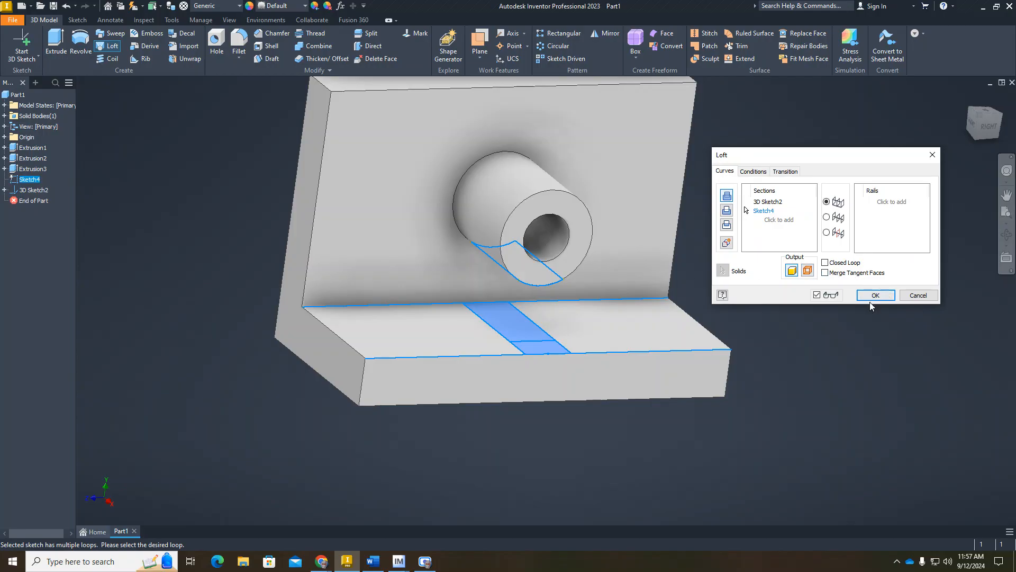
left_click(875, 294)
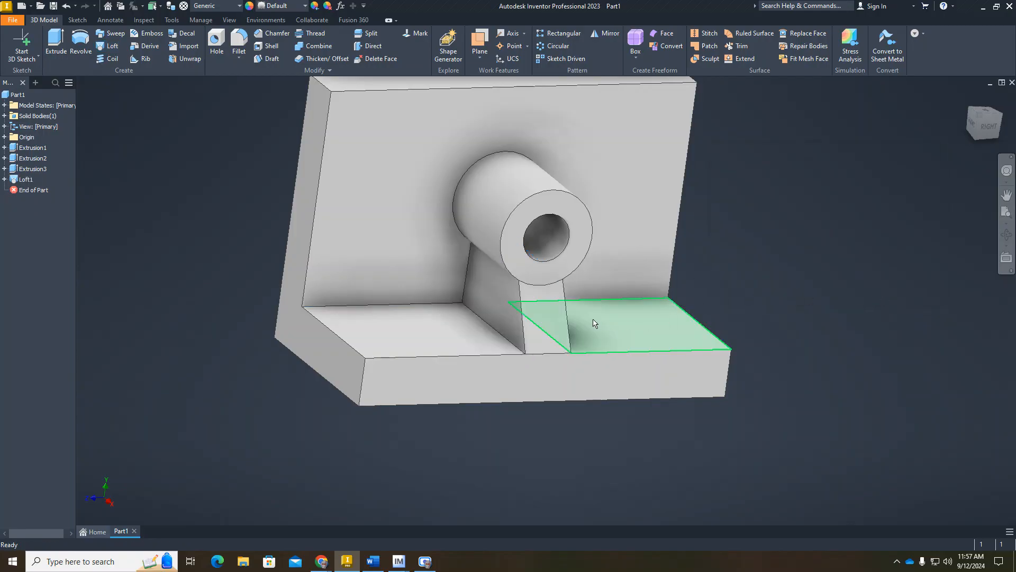
left_click_drag(595, 324, 473, 270)
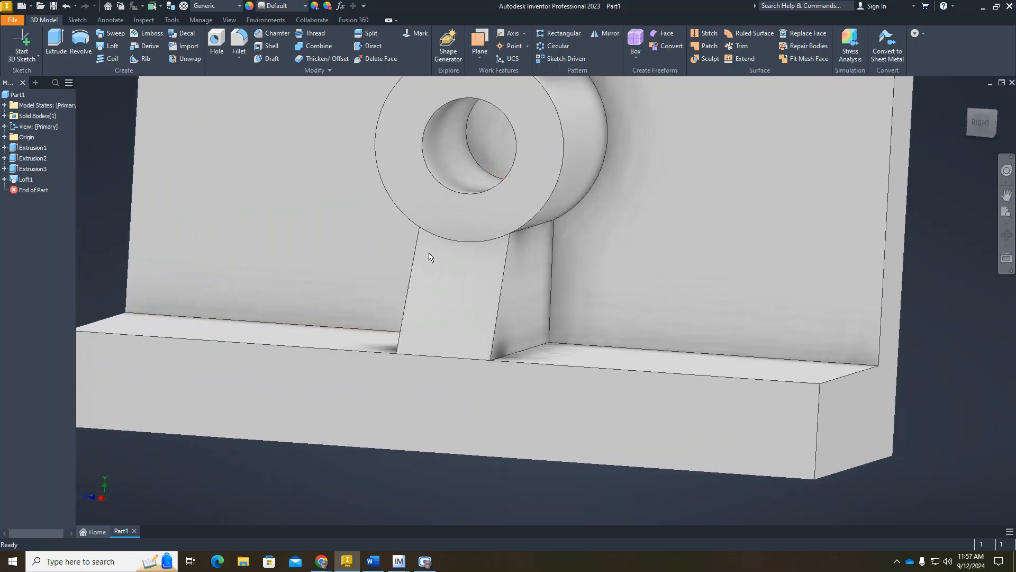
mouse_move(479, 247)
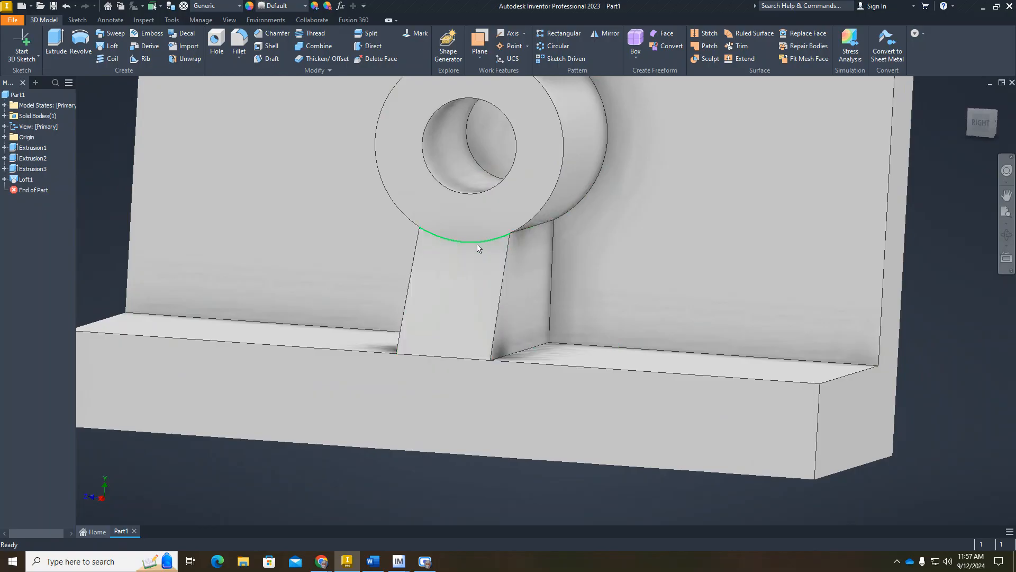